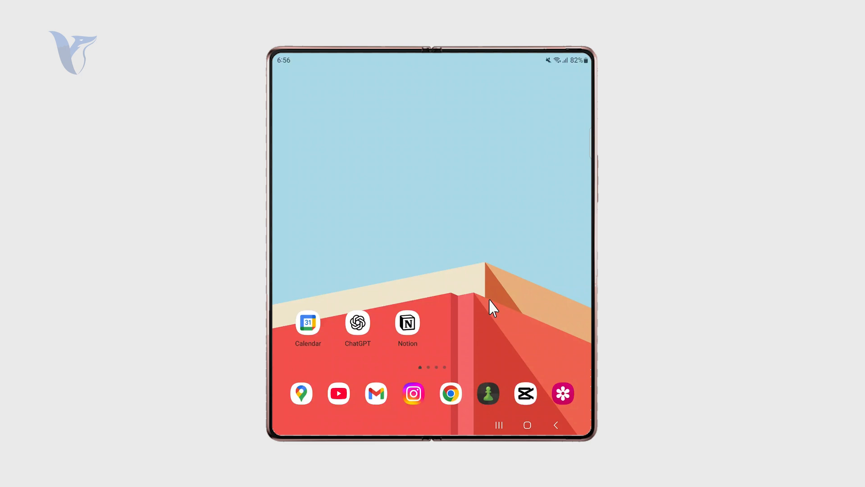
mouse_move(471, 245)
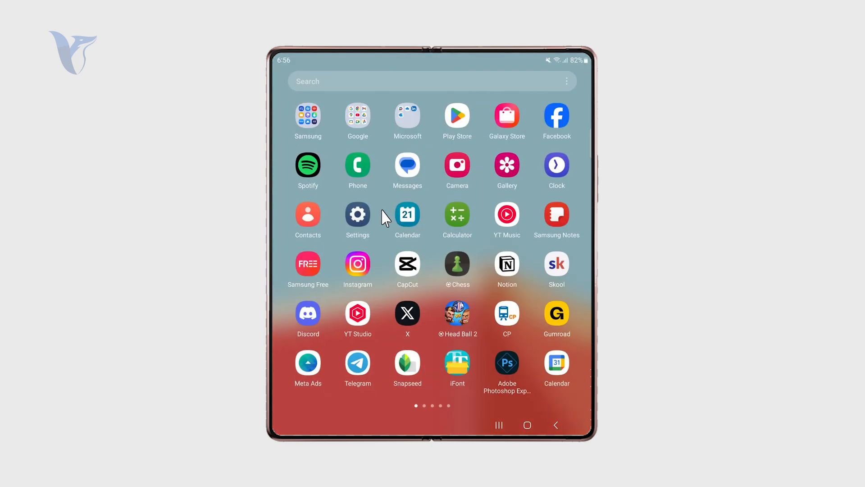
Open Settings and scroll the category list down to where Developer options appears.
click(357, 215)
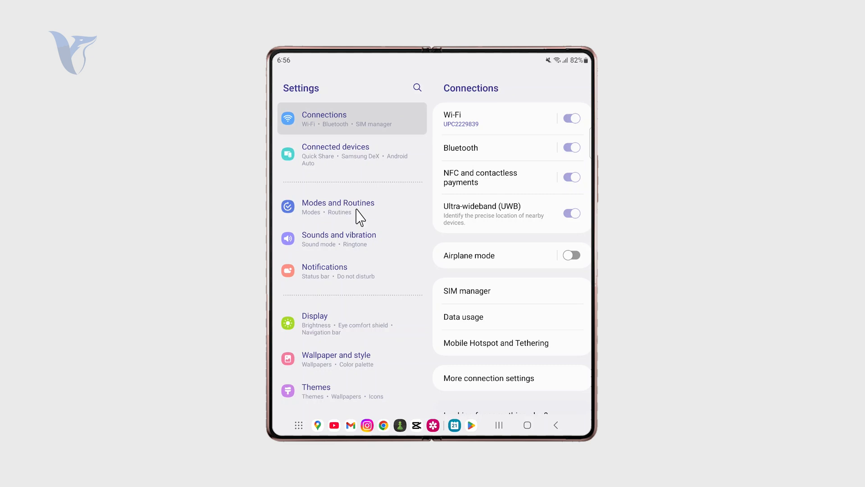
scroll(down, 3)
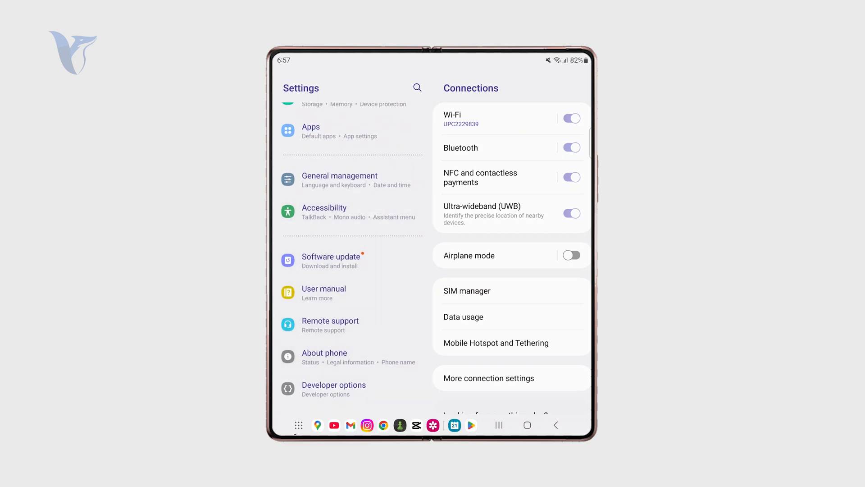
mouse_move(345, 390)
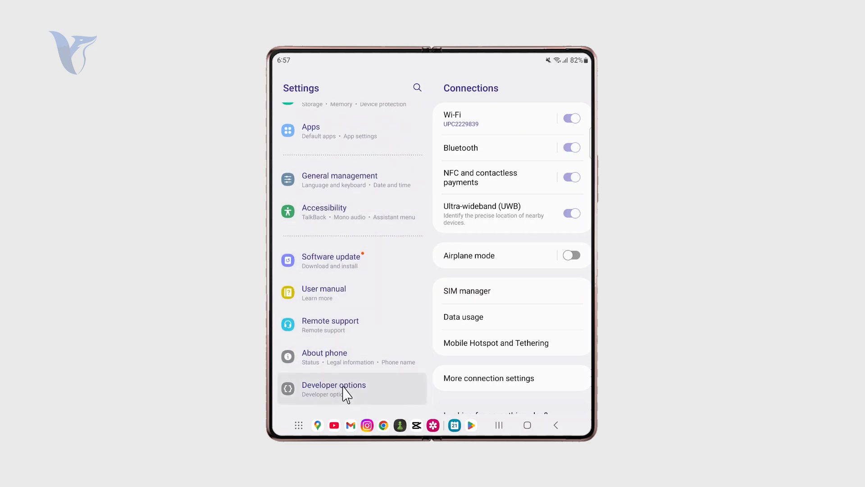
mouse_move(372, 413)
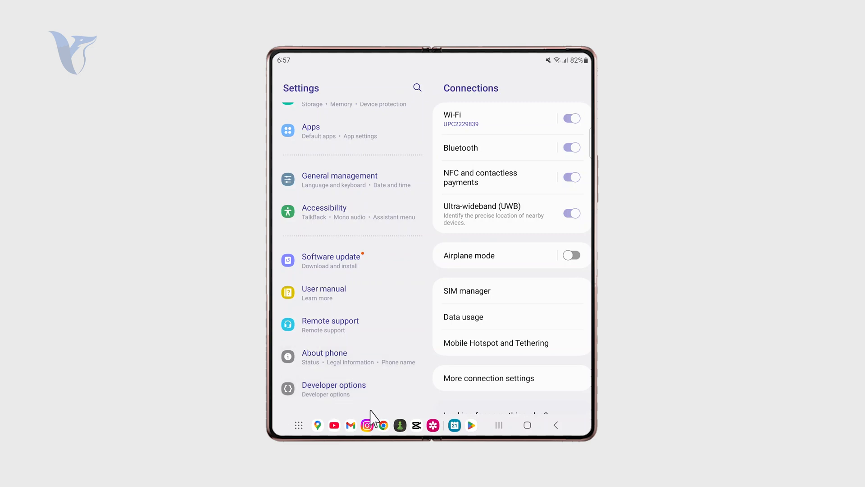
mouse_move(411, 275)
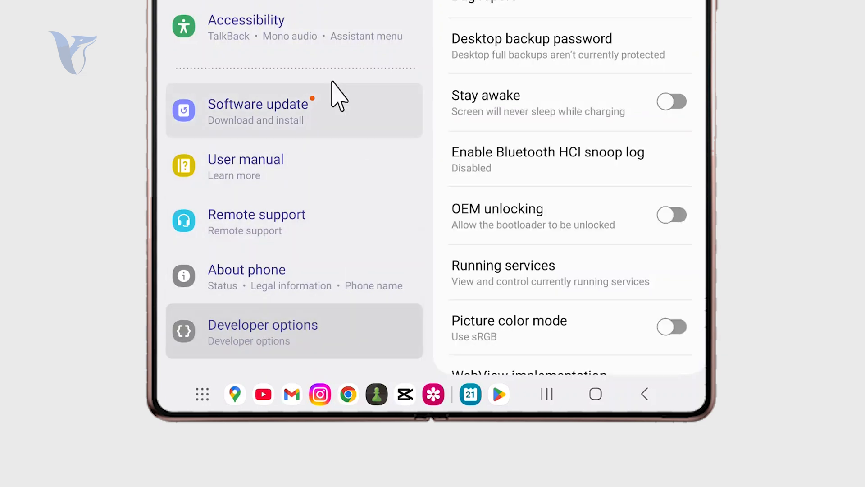
mouse_move(372, 116)
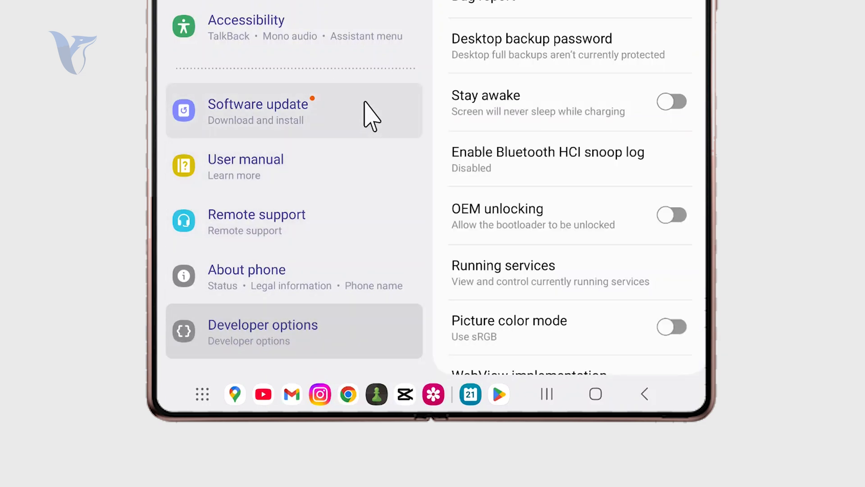
mouse_move(268, 196)
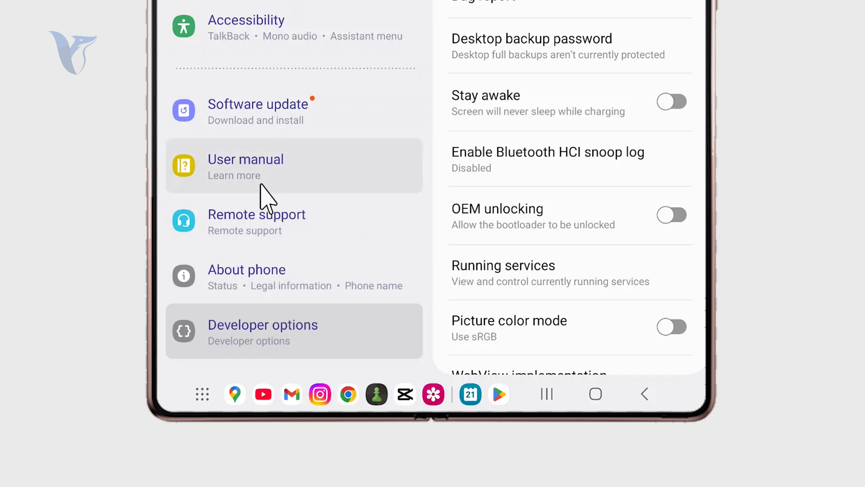
click(247, 275)
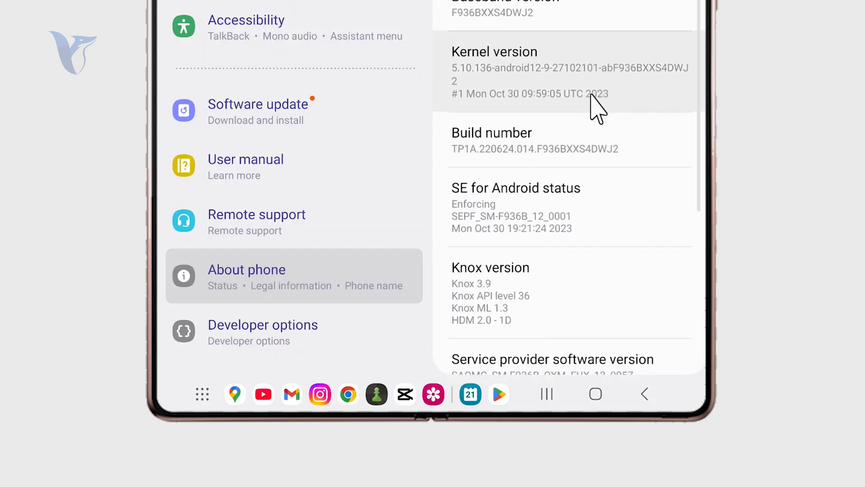
click(492, 132)
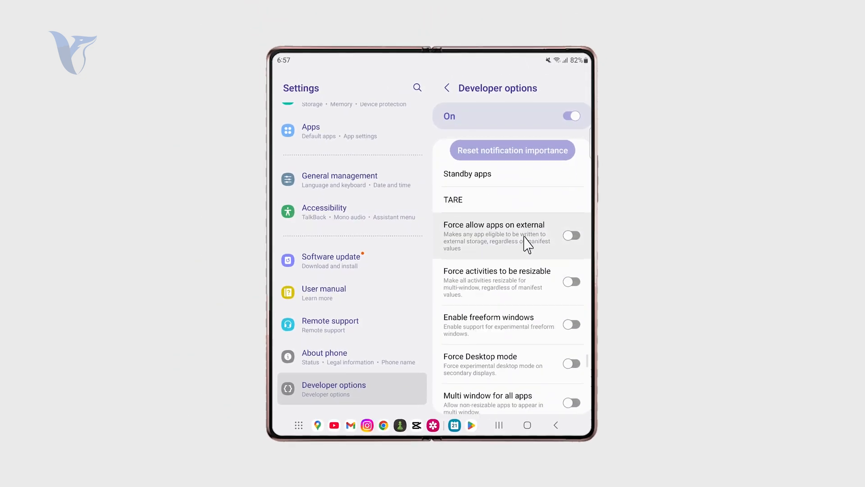
Scroll Developer options to the Apps section and open Background process limit.
scroll(down, 3)
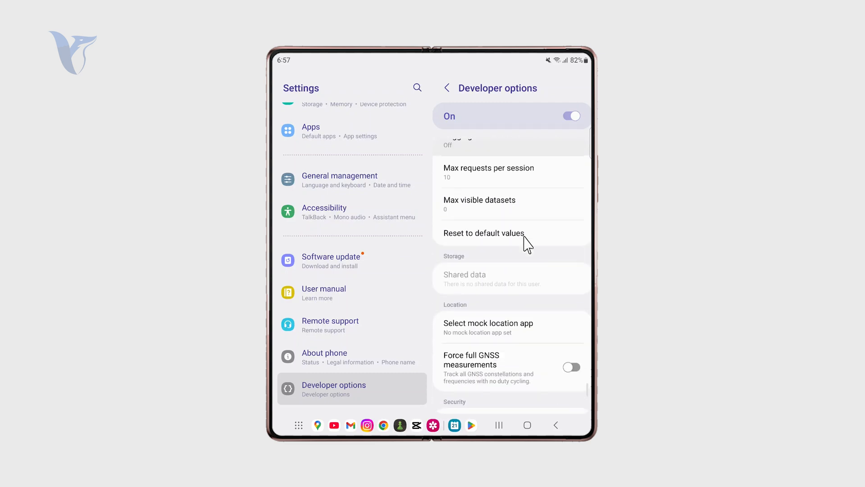
scroll(up, 3)
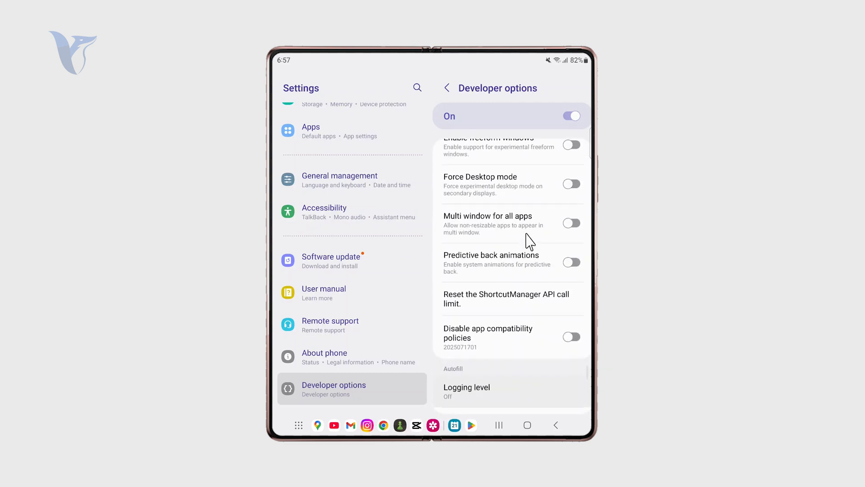
scroll(down, 3)
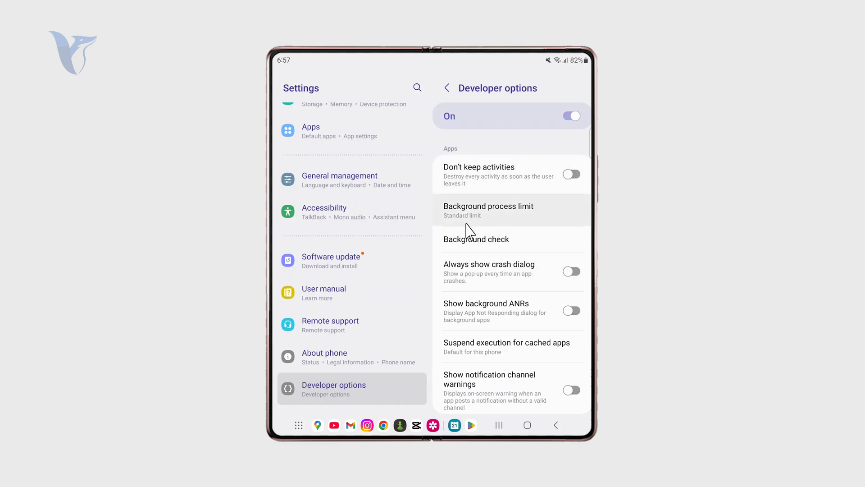
click(488, 210)
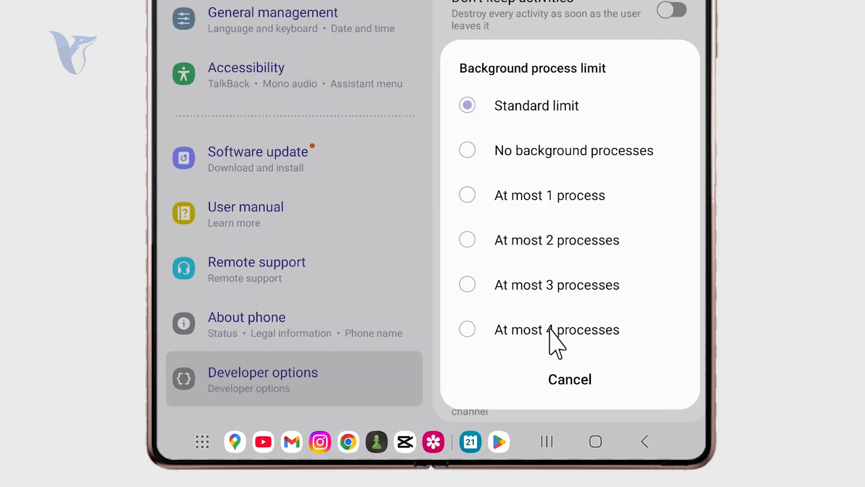
mouse_move(577, 148)
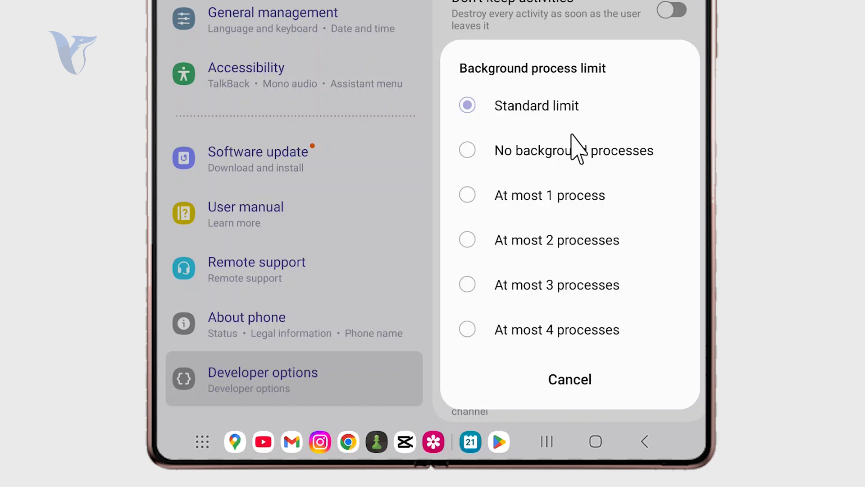
mouse_move(595, 185)
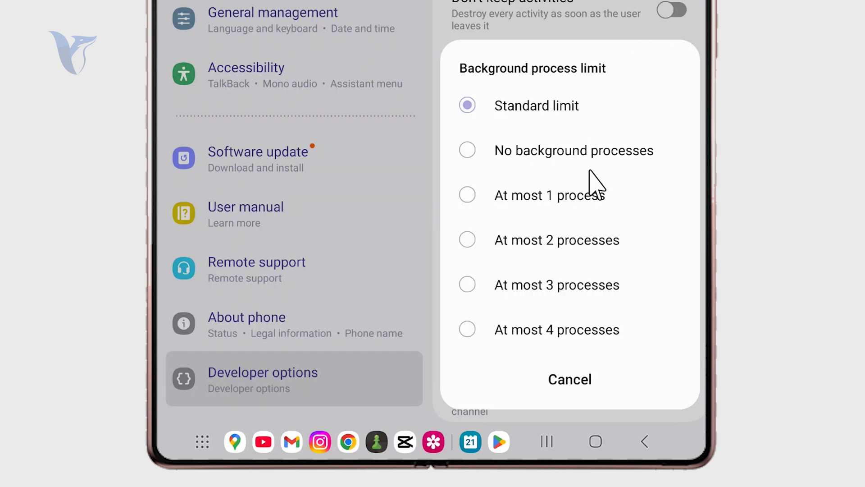
mouse_move(557, 188)
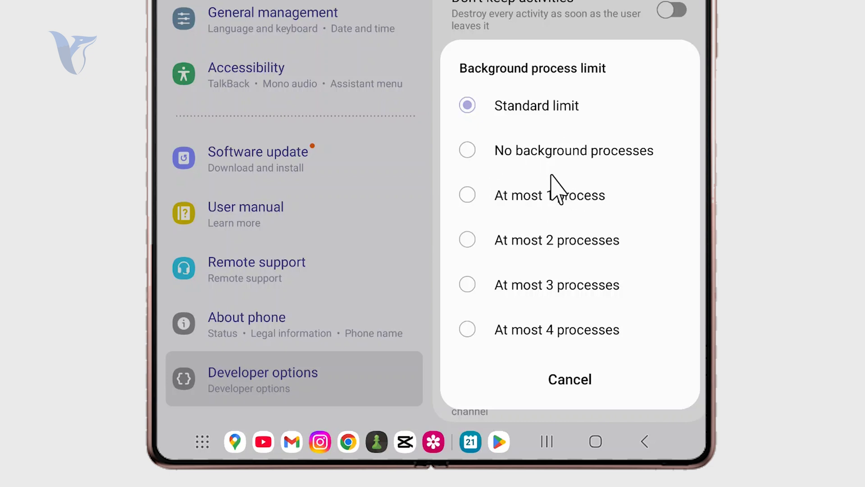
mouse_move(583, 281)
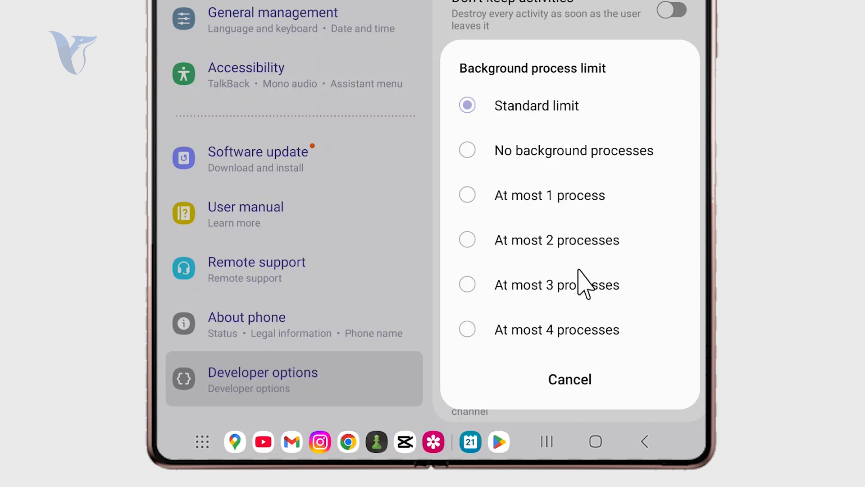
mouse_move(620, 163)
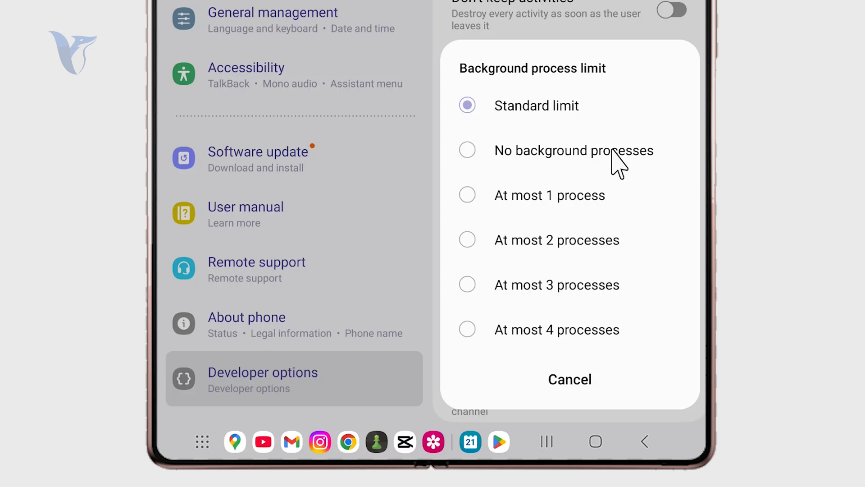
mouse_move(574, 58)
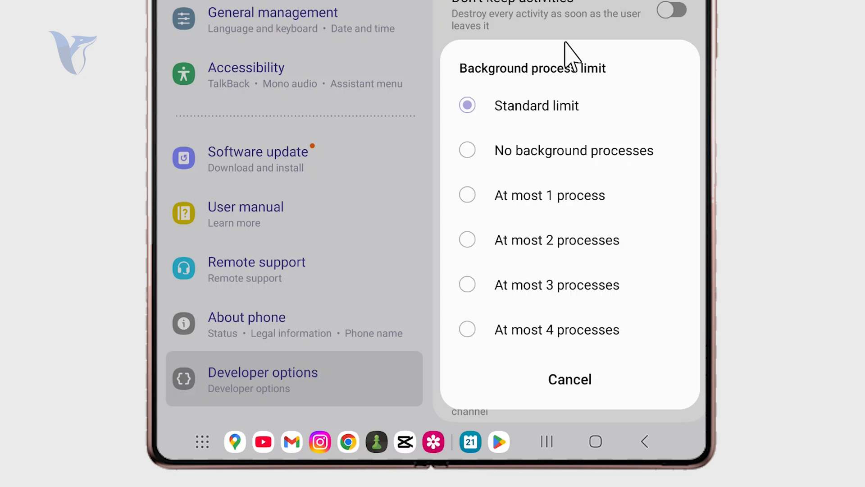
mouse_move(549, 66)
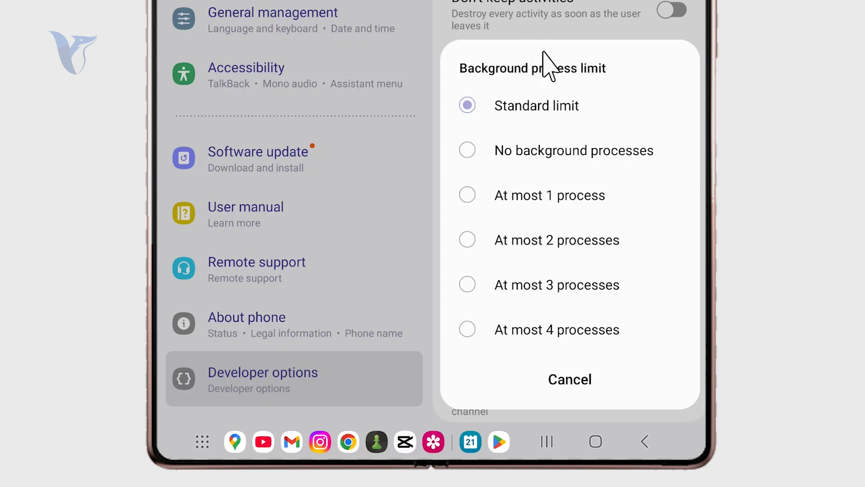
mouse_move(519, 226)
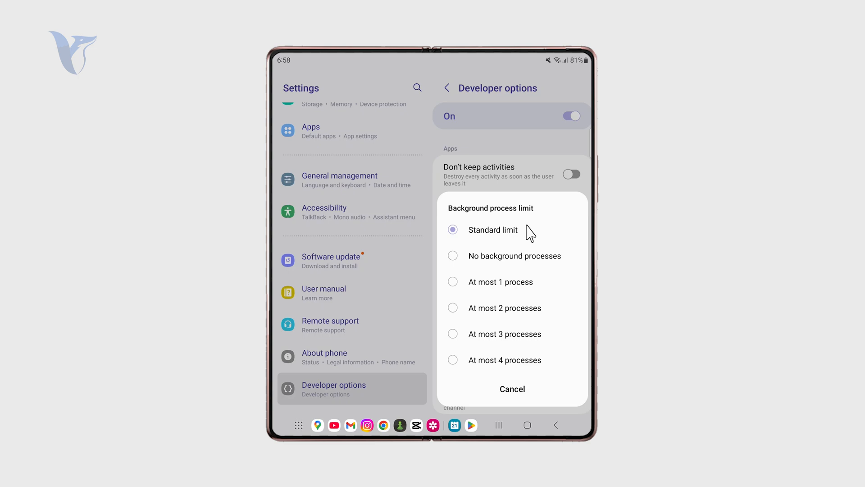
mouse_move(508, 320)
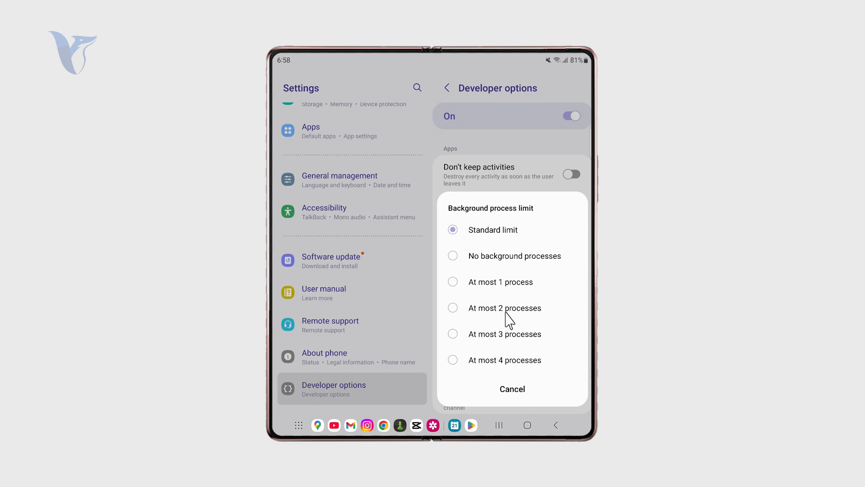
mouse_move(480, 363)
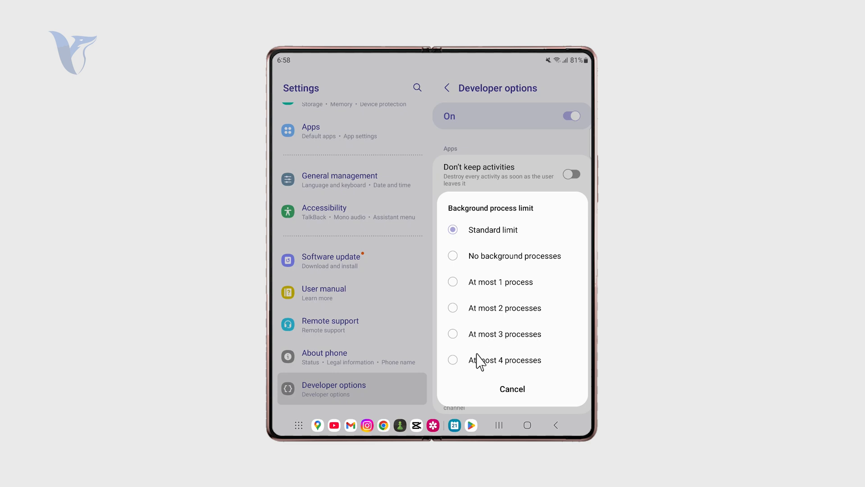
Cancel the Background process limit choices, leaving Standard limit selected.
click(512, 389)
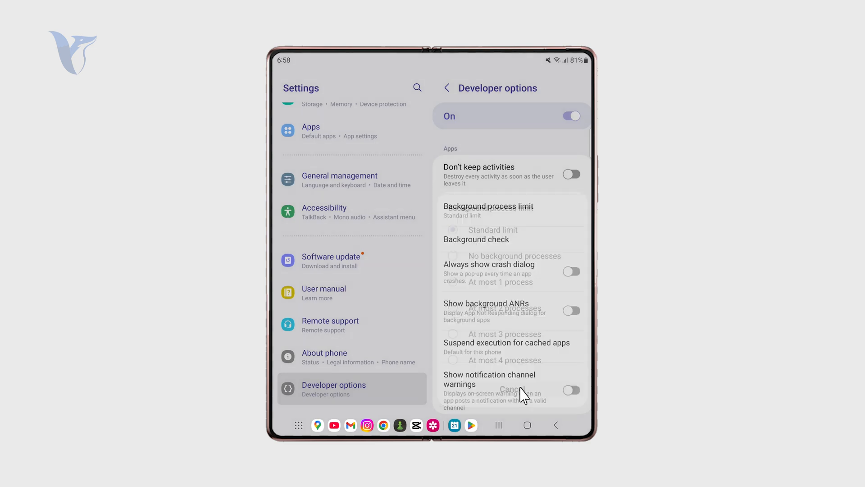
Browse through the remaining Developer options entries further down the list.
click(511, 389)
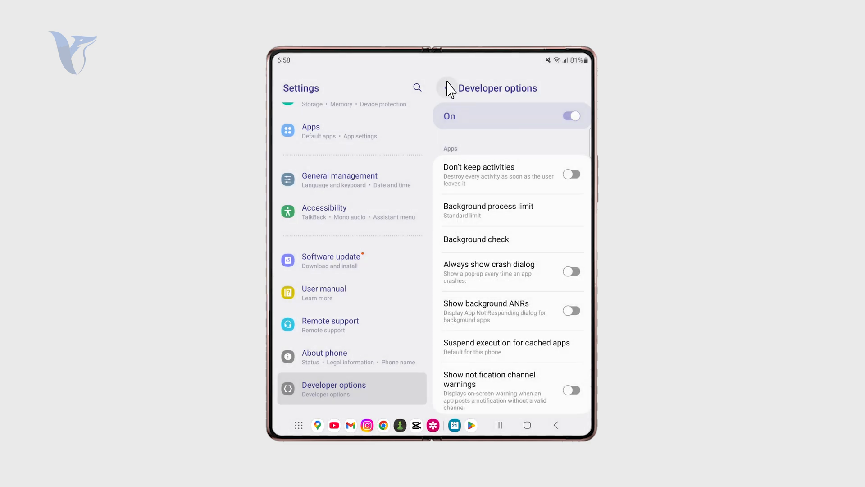
mouse_move(447, 87)
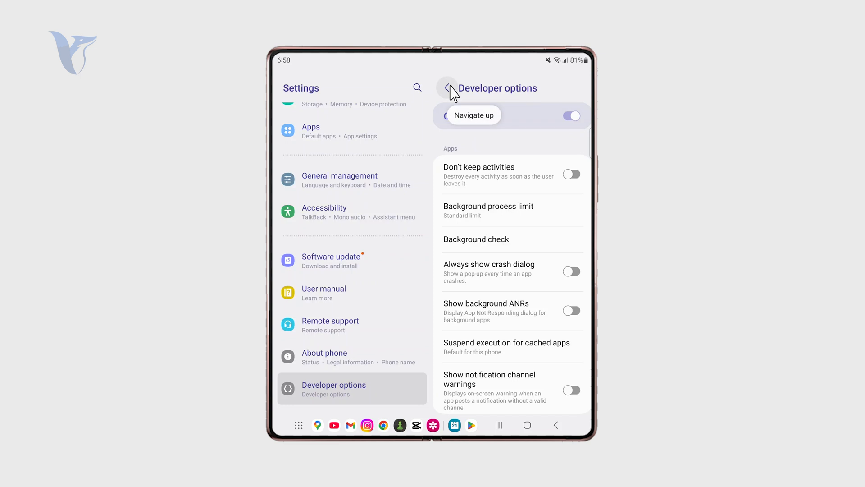
mouse_move(436, 89)
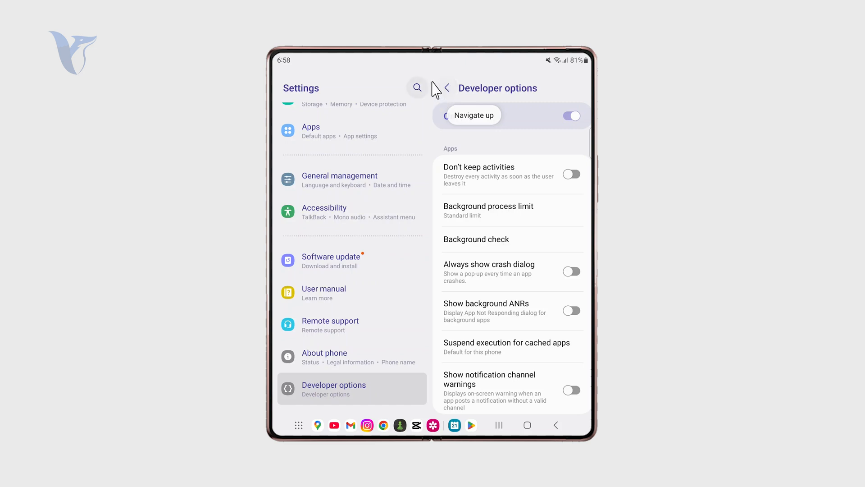
mouse_move(504, 144)
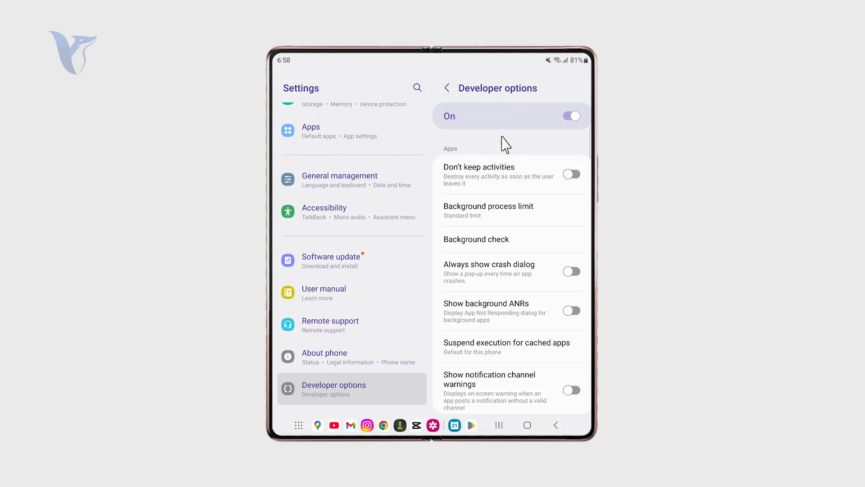
scroll(up, 3)
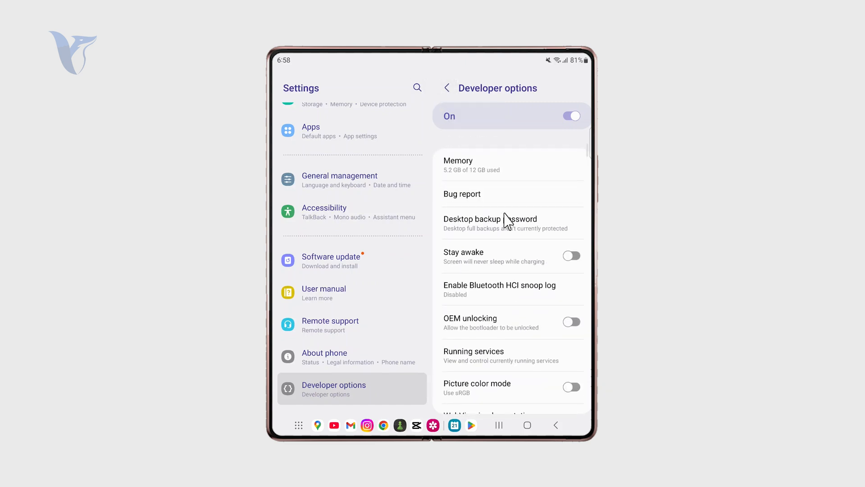
click(458, 164)
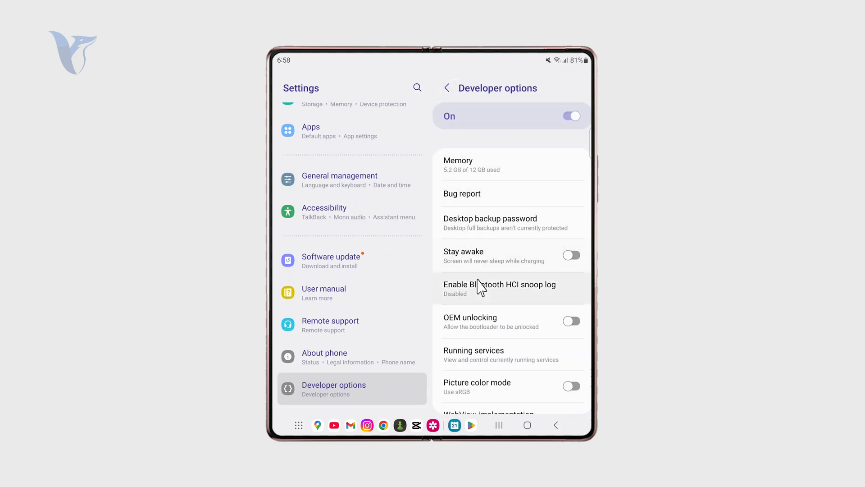
scroll(down, 3)
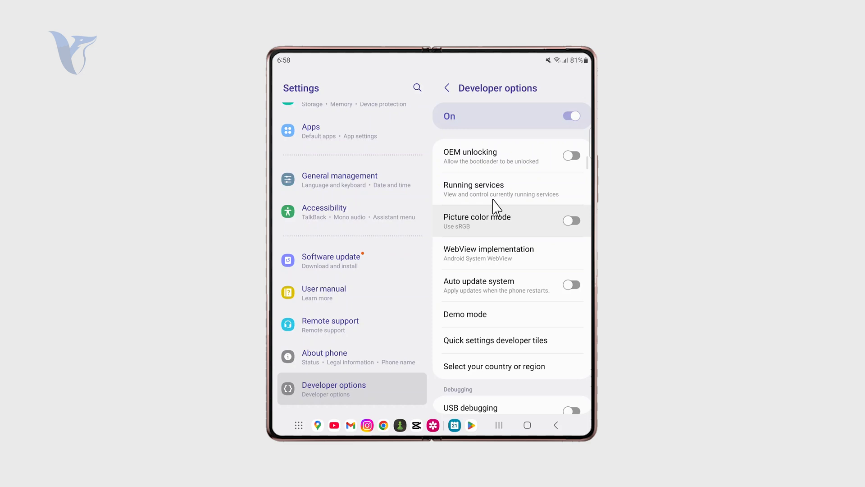
click(473, 190)
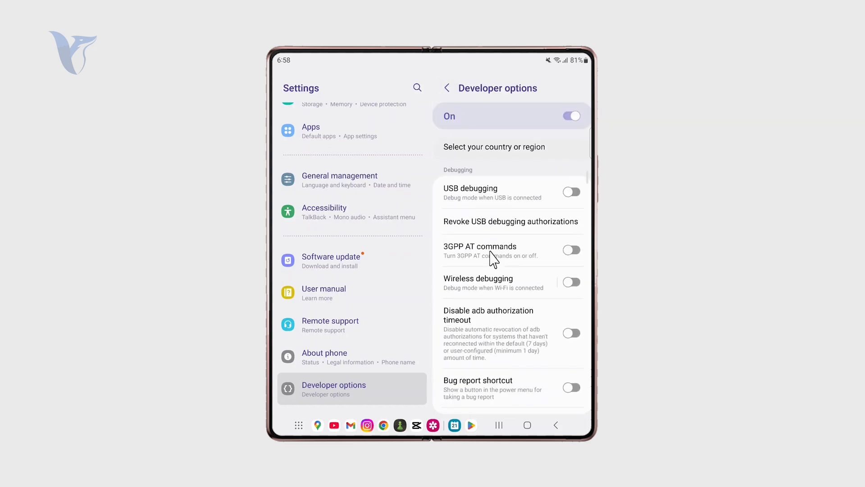
scroll(down, 3)
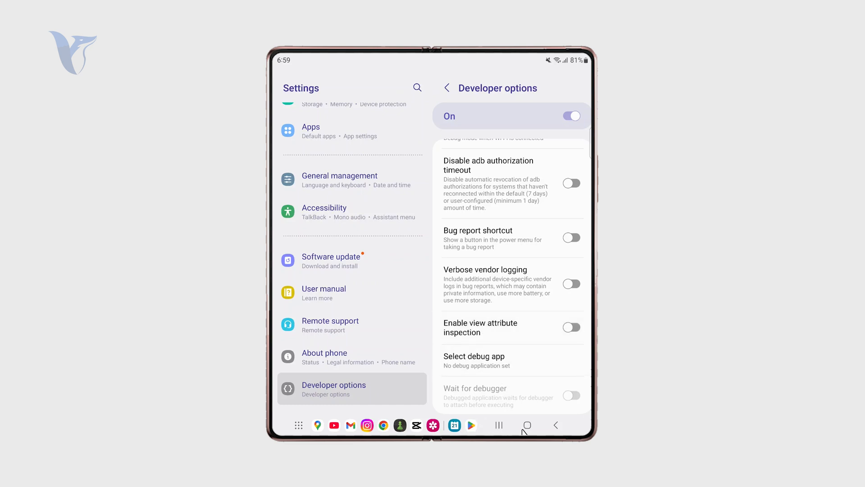
Leave Settings and return to the phone's home screen.
click(527, 424)
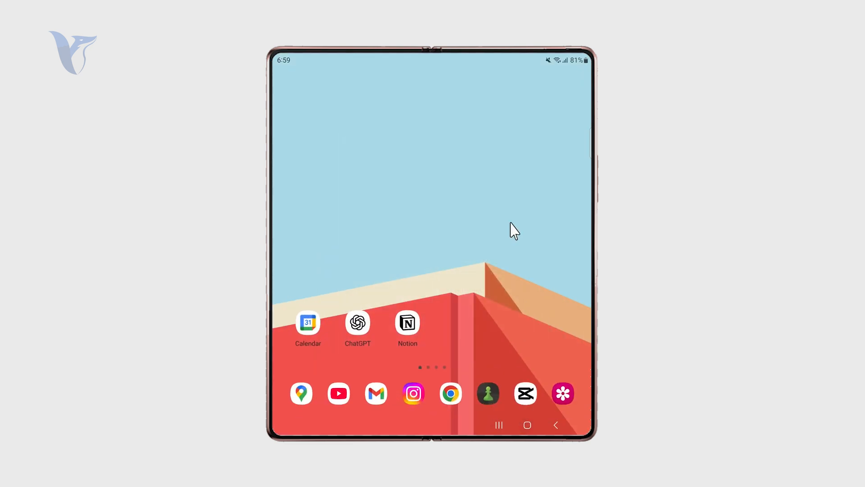
mouse_move(508, 229)
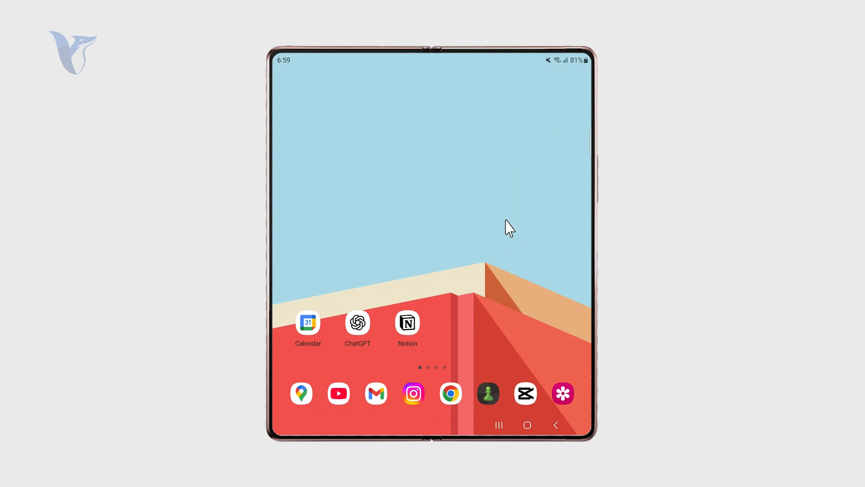